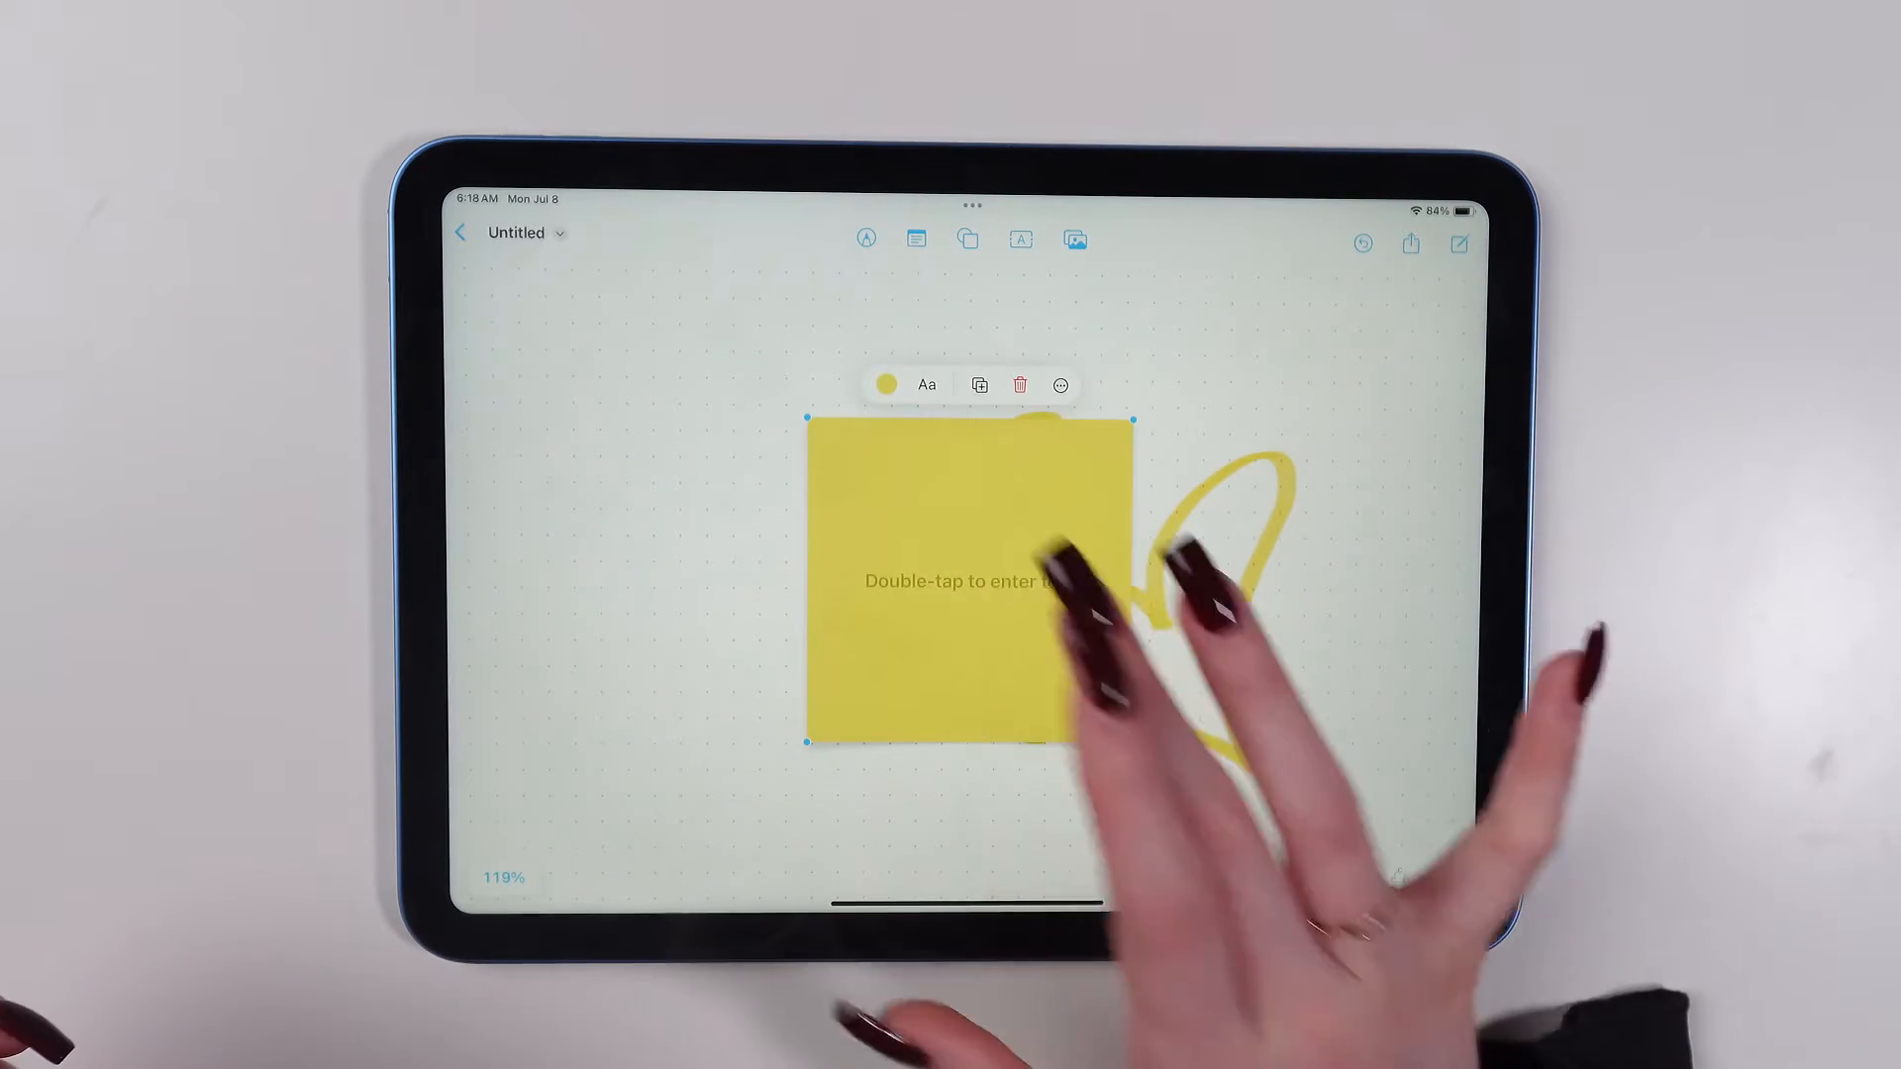
# - Write 'Hello' on the yellow sticky note and add a blue Objects shape beside it
pyautogui.write('He')
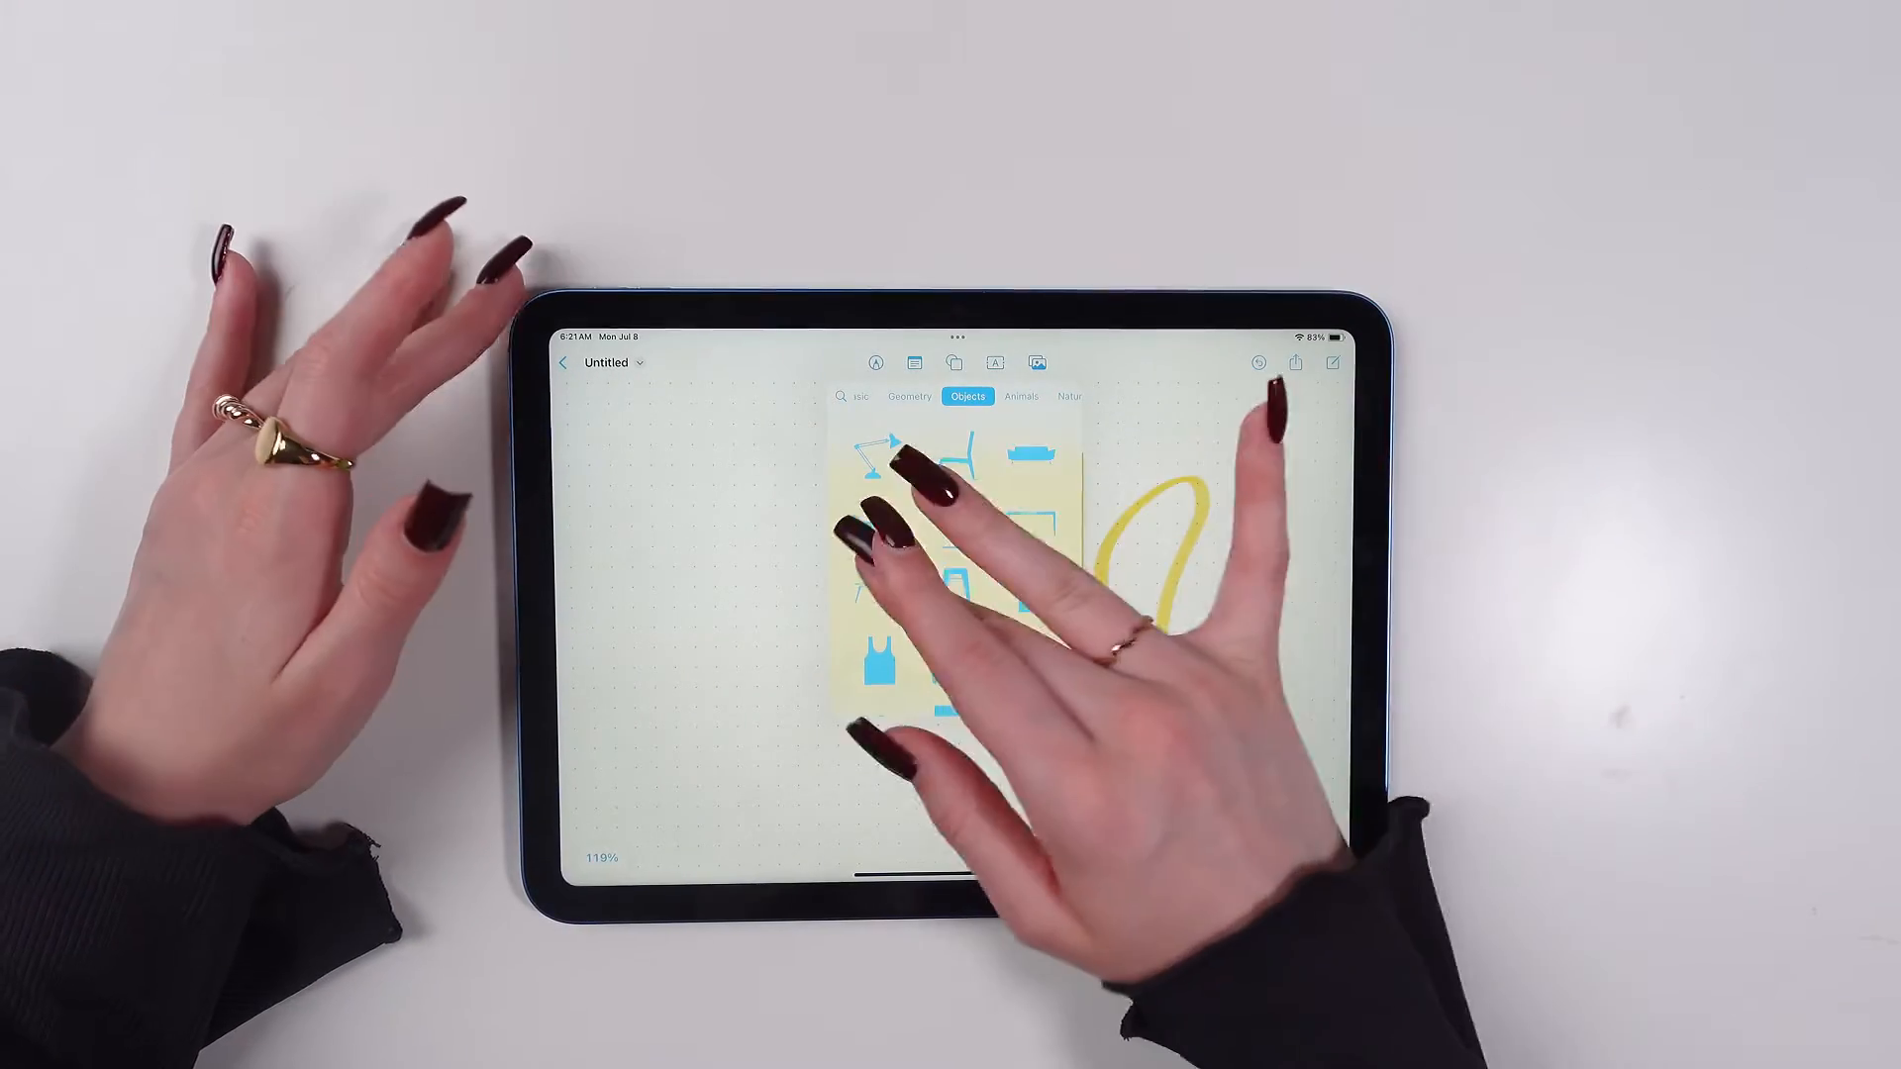
pyautogui.click(919, 396)
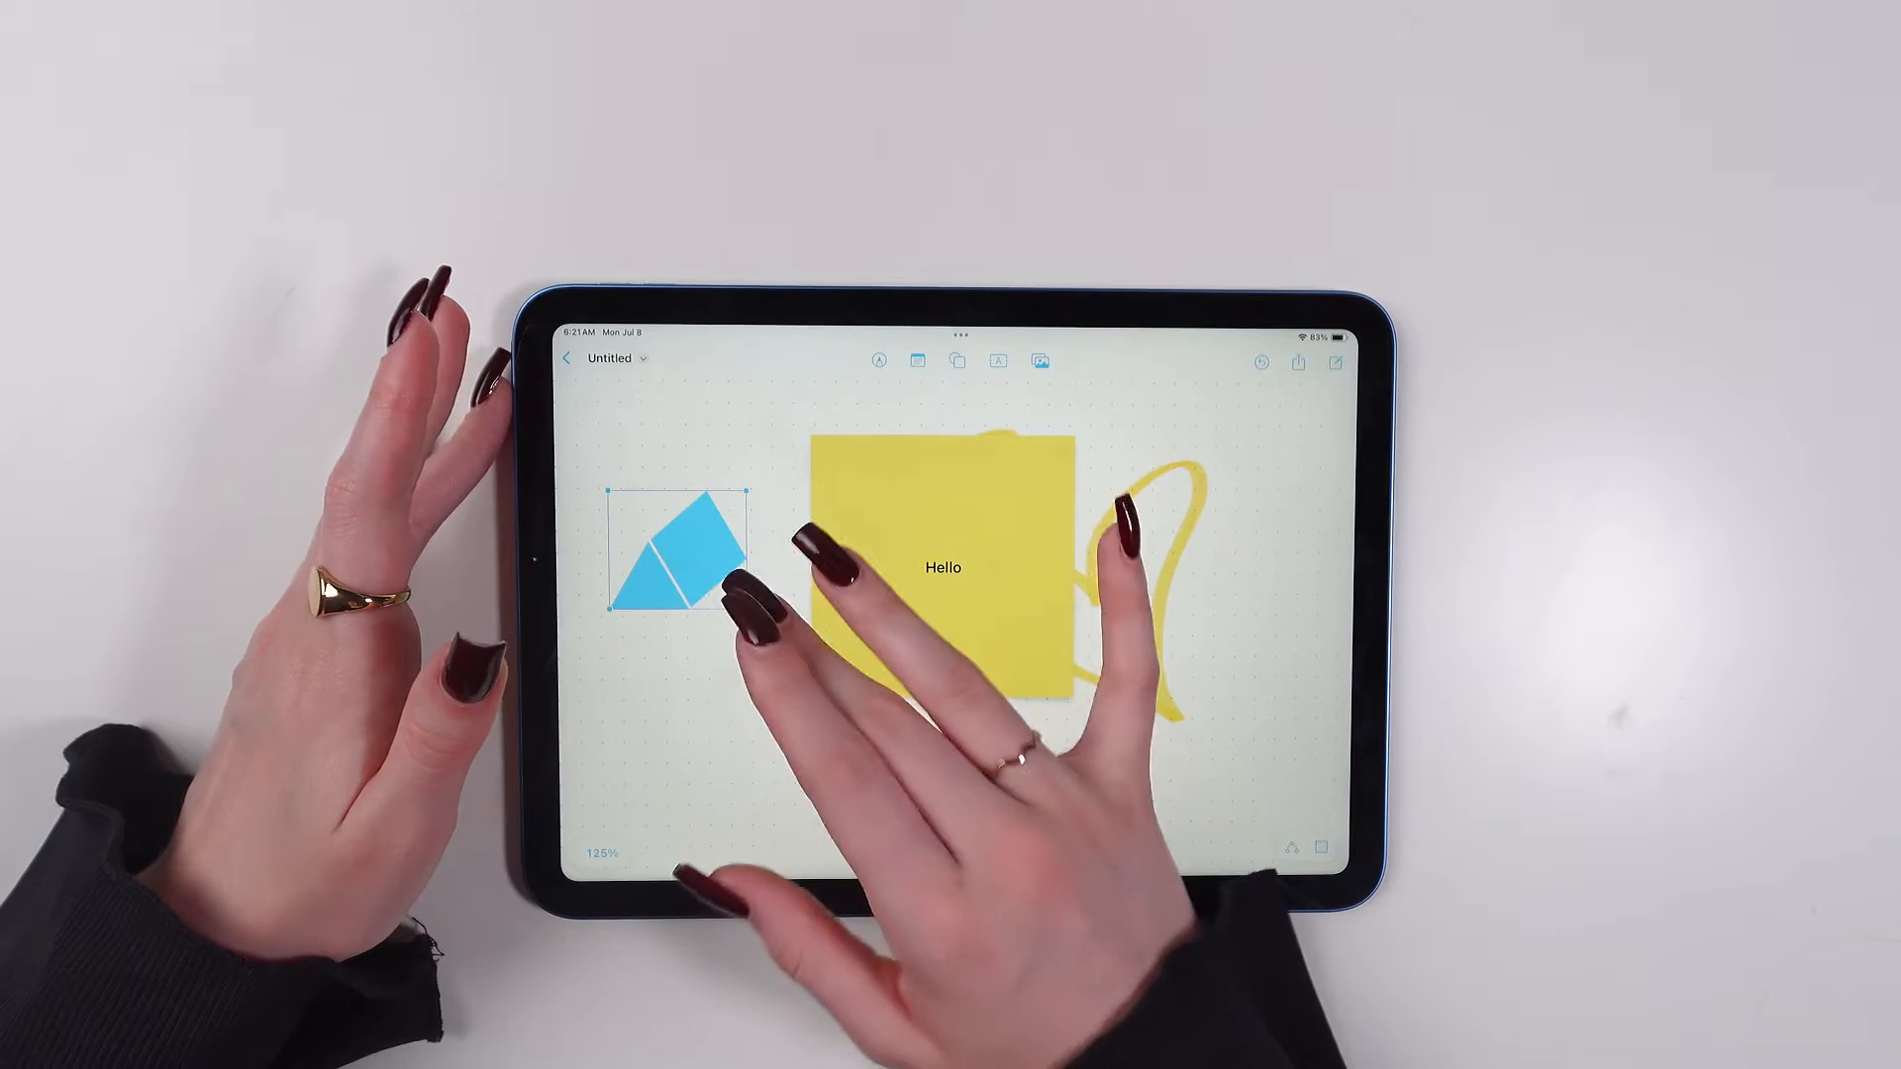
# - Move the blue shape onto the sticky note and fill a new text box with 'Gwcdiygwdciygwcdiyg'
pyautogui.moveTo(679, 552); pyautogui.dragTo(946, 538)
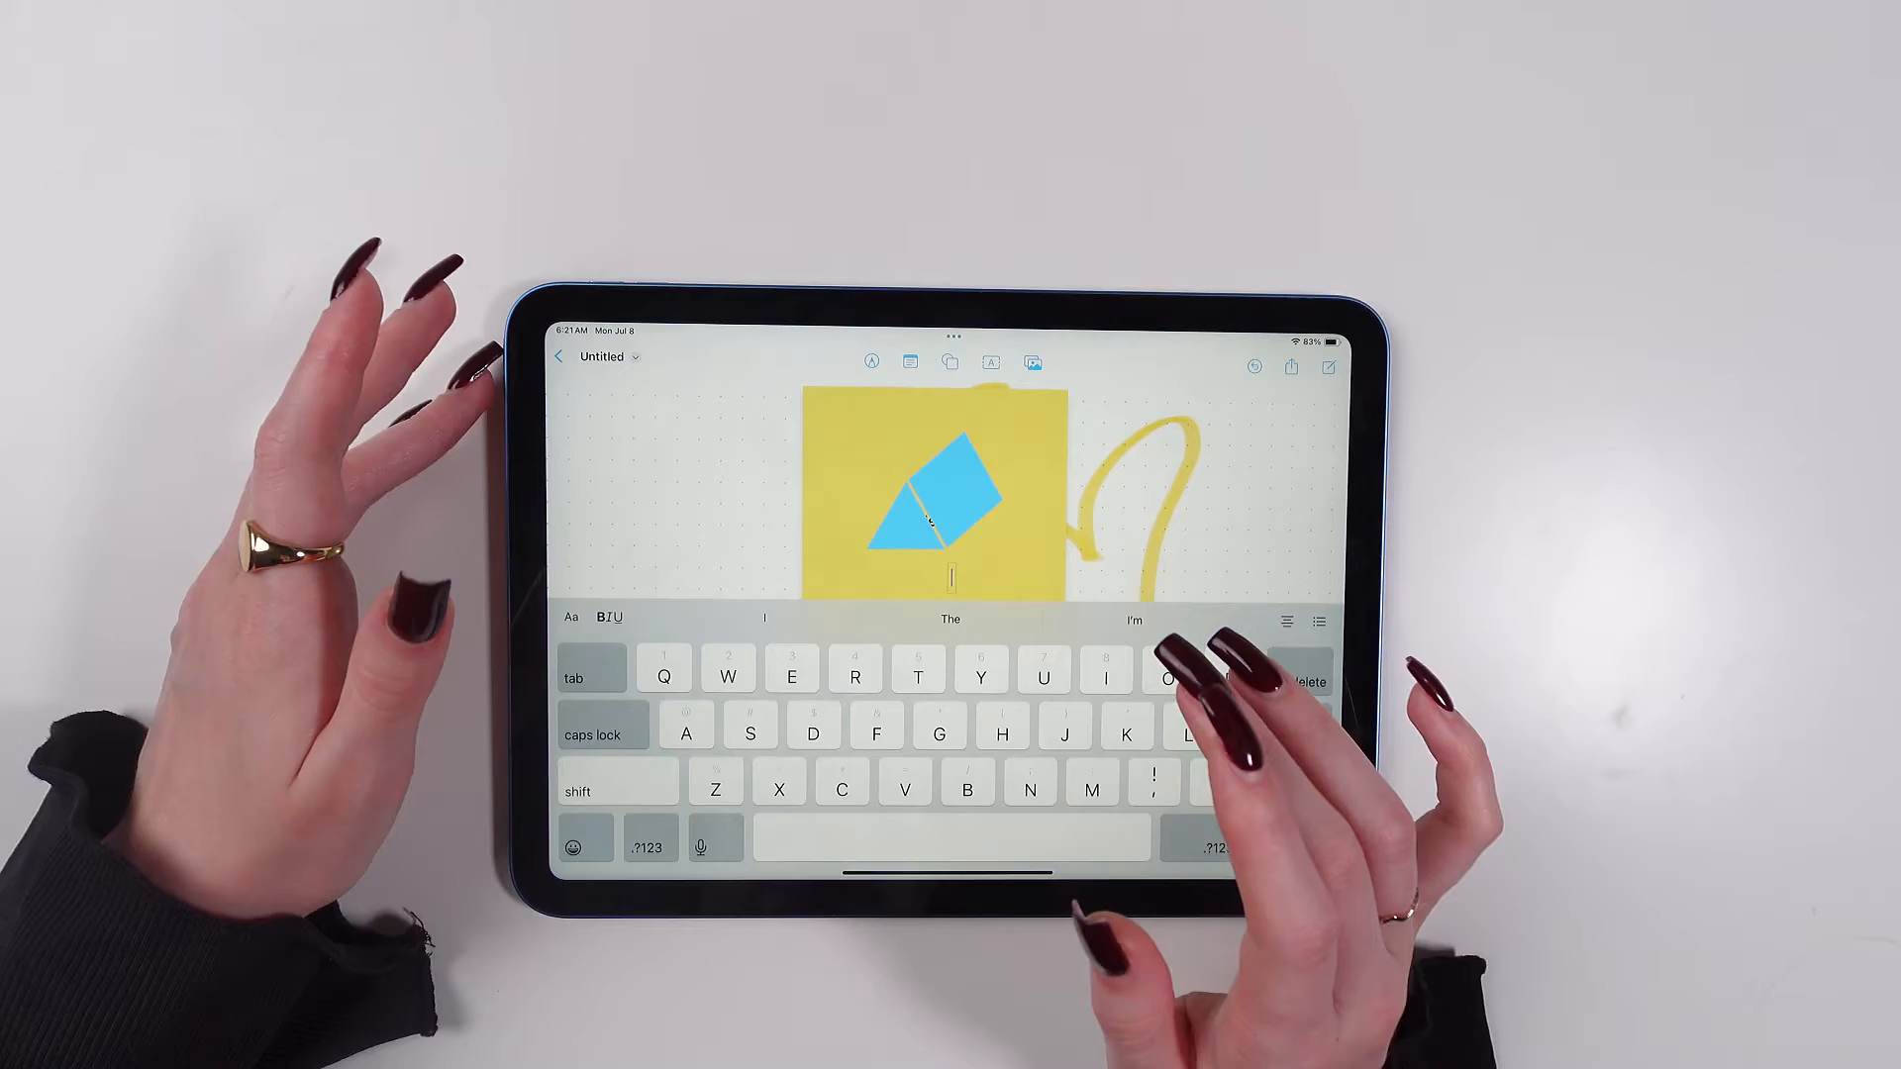
pyautogui.write('Gwcdiygwdciygwcdiyg')
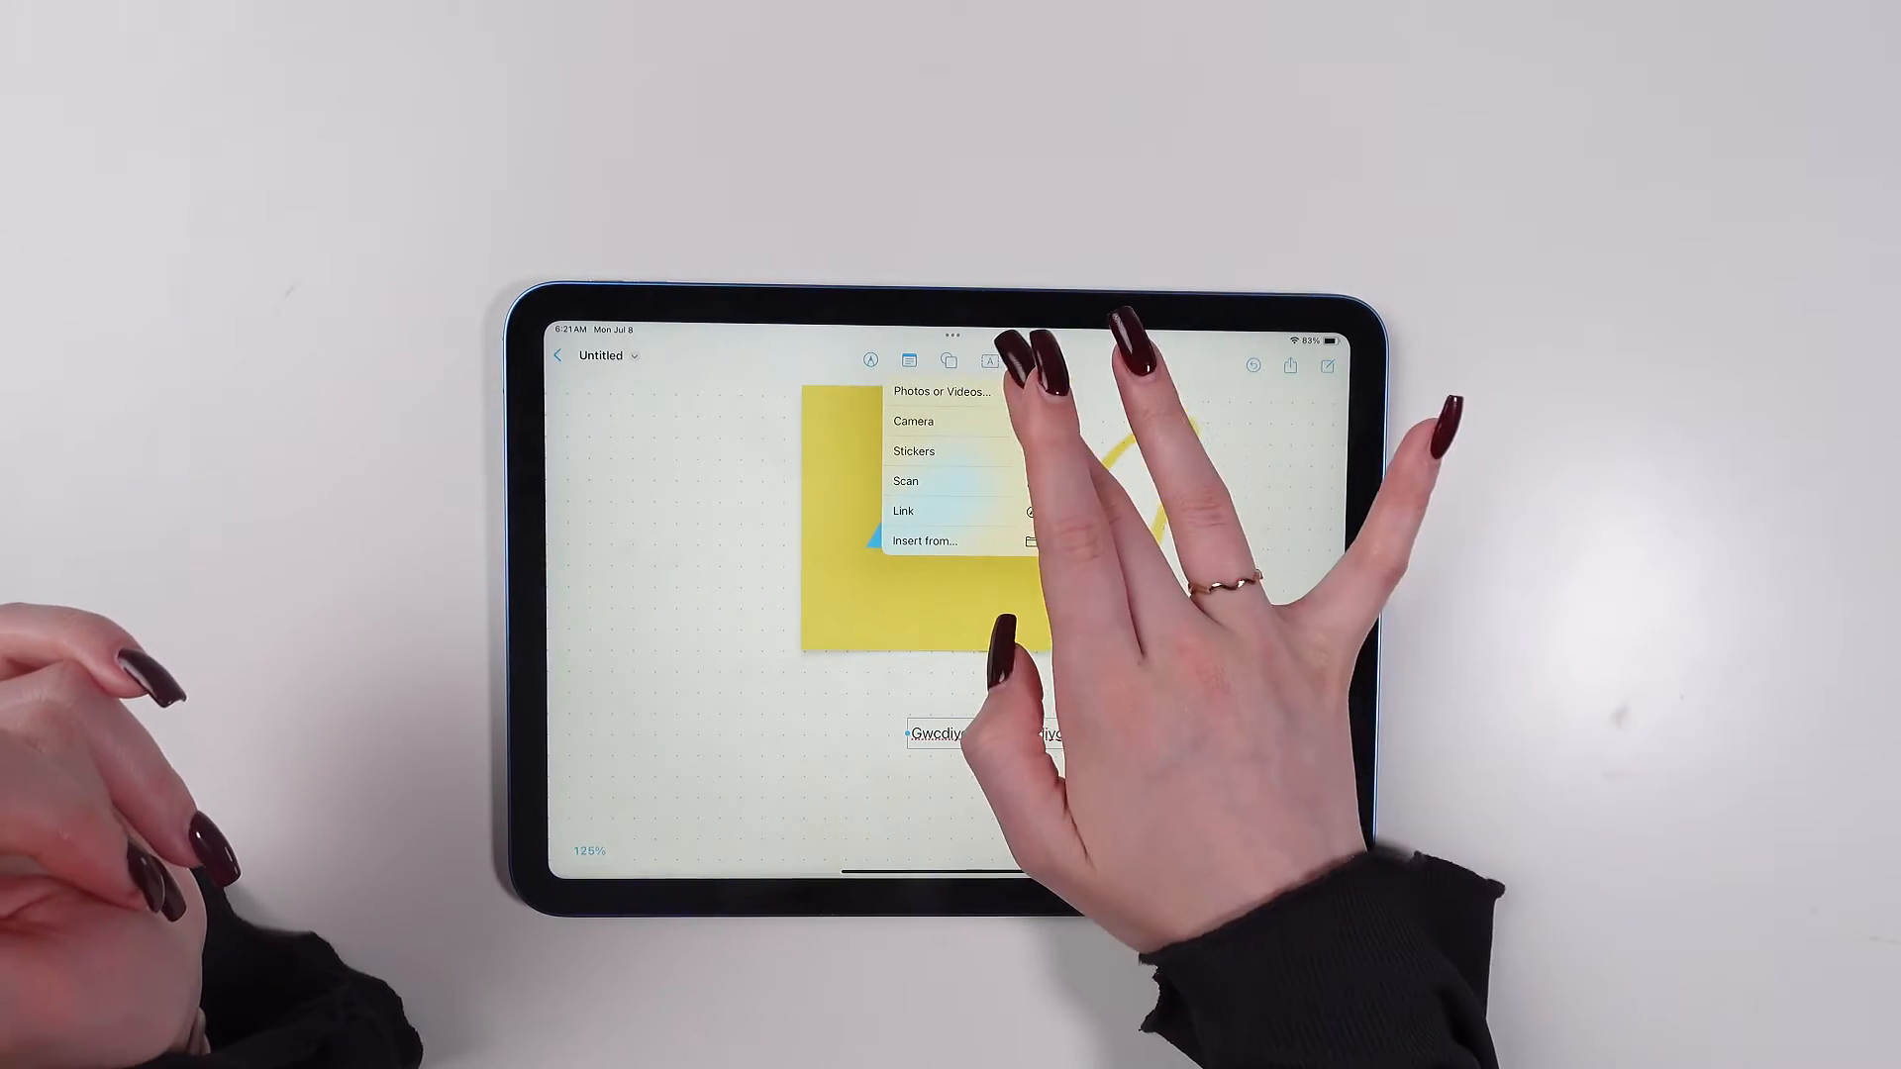
# - Insert a photo from Photos or Videos onto the board below the sticky note
pyautogui.click(943, 390)
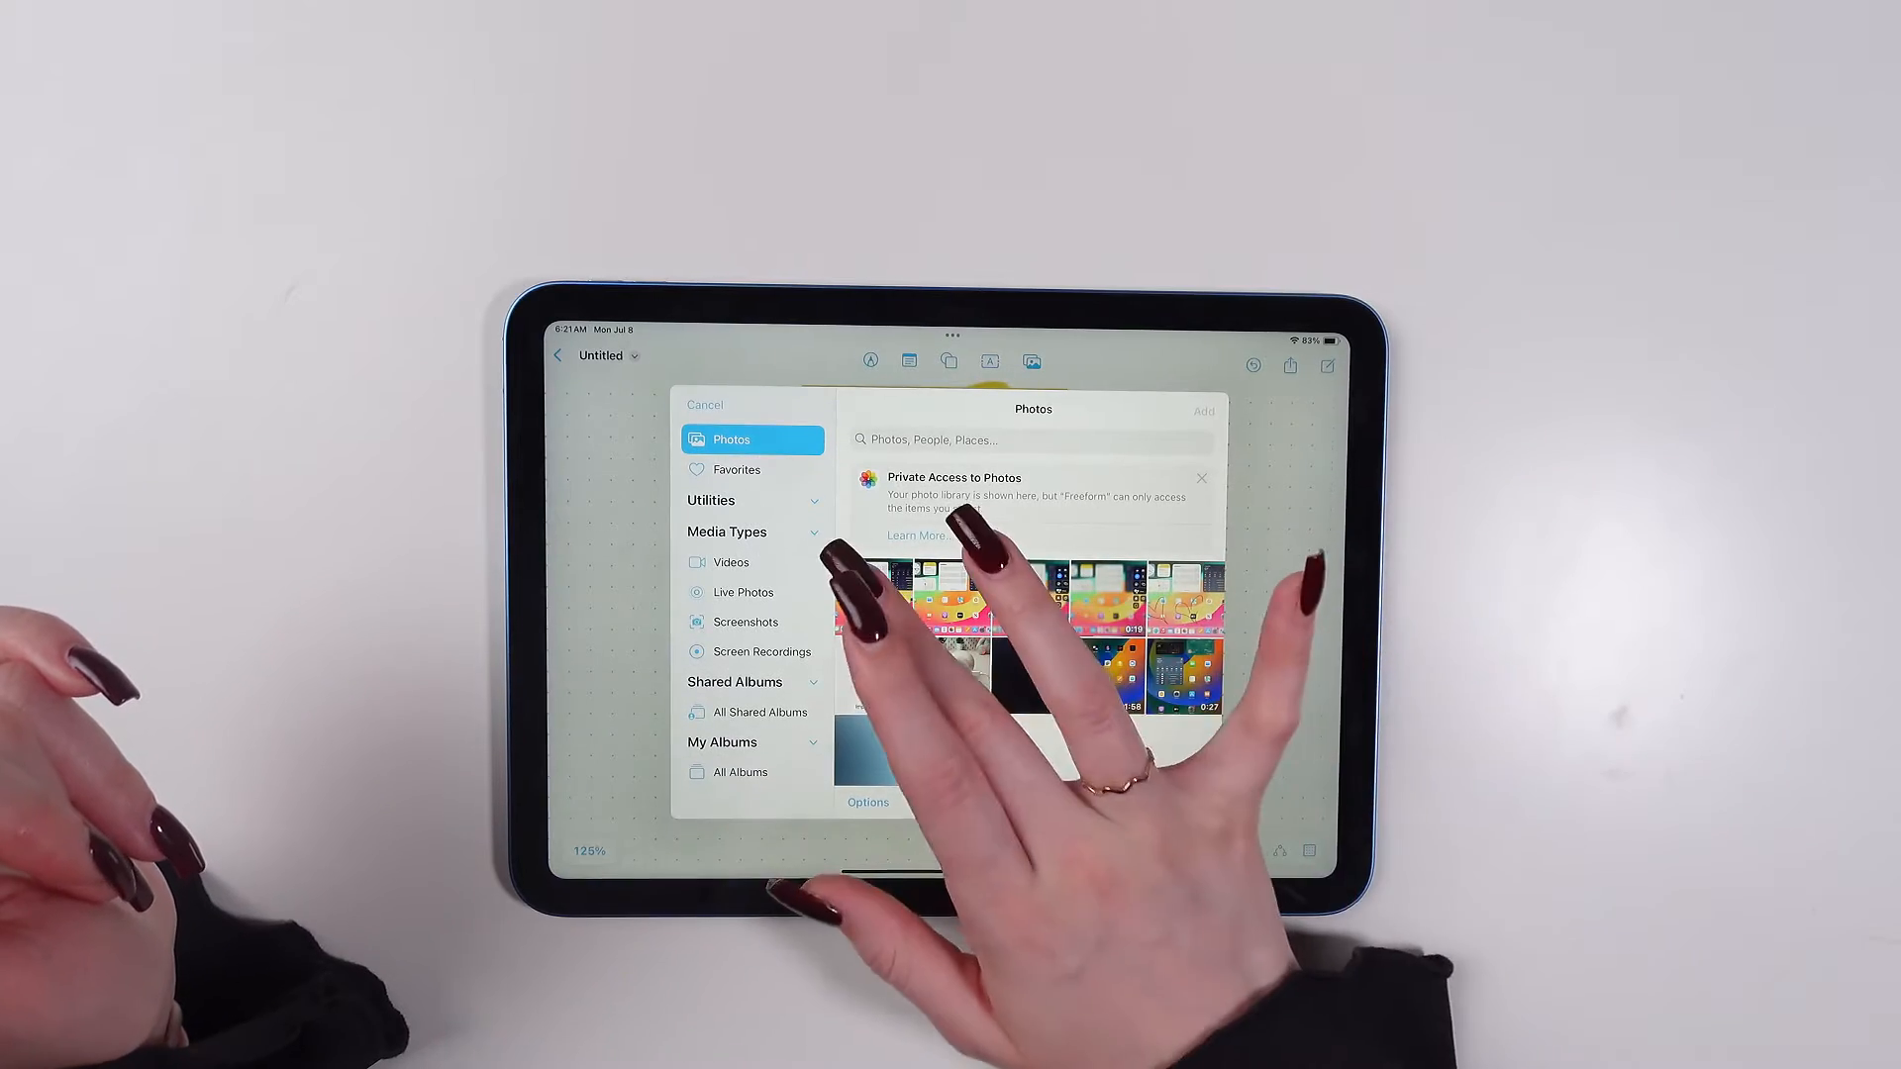
pyautogui.click(881, 624)
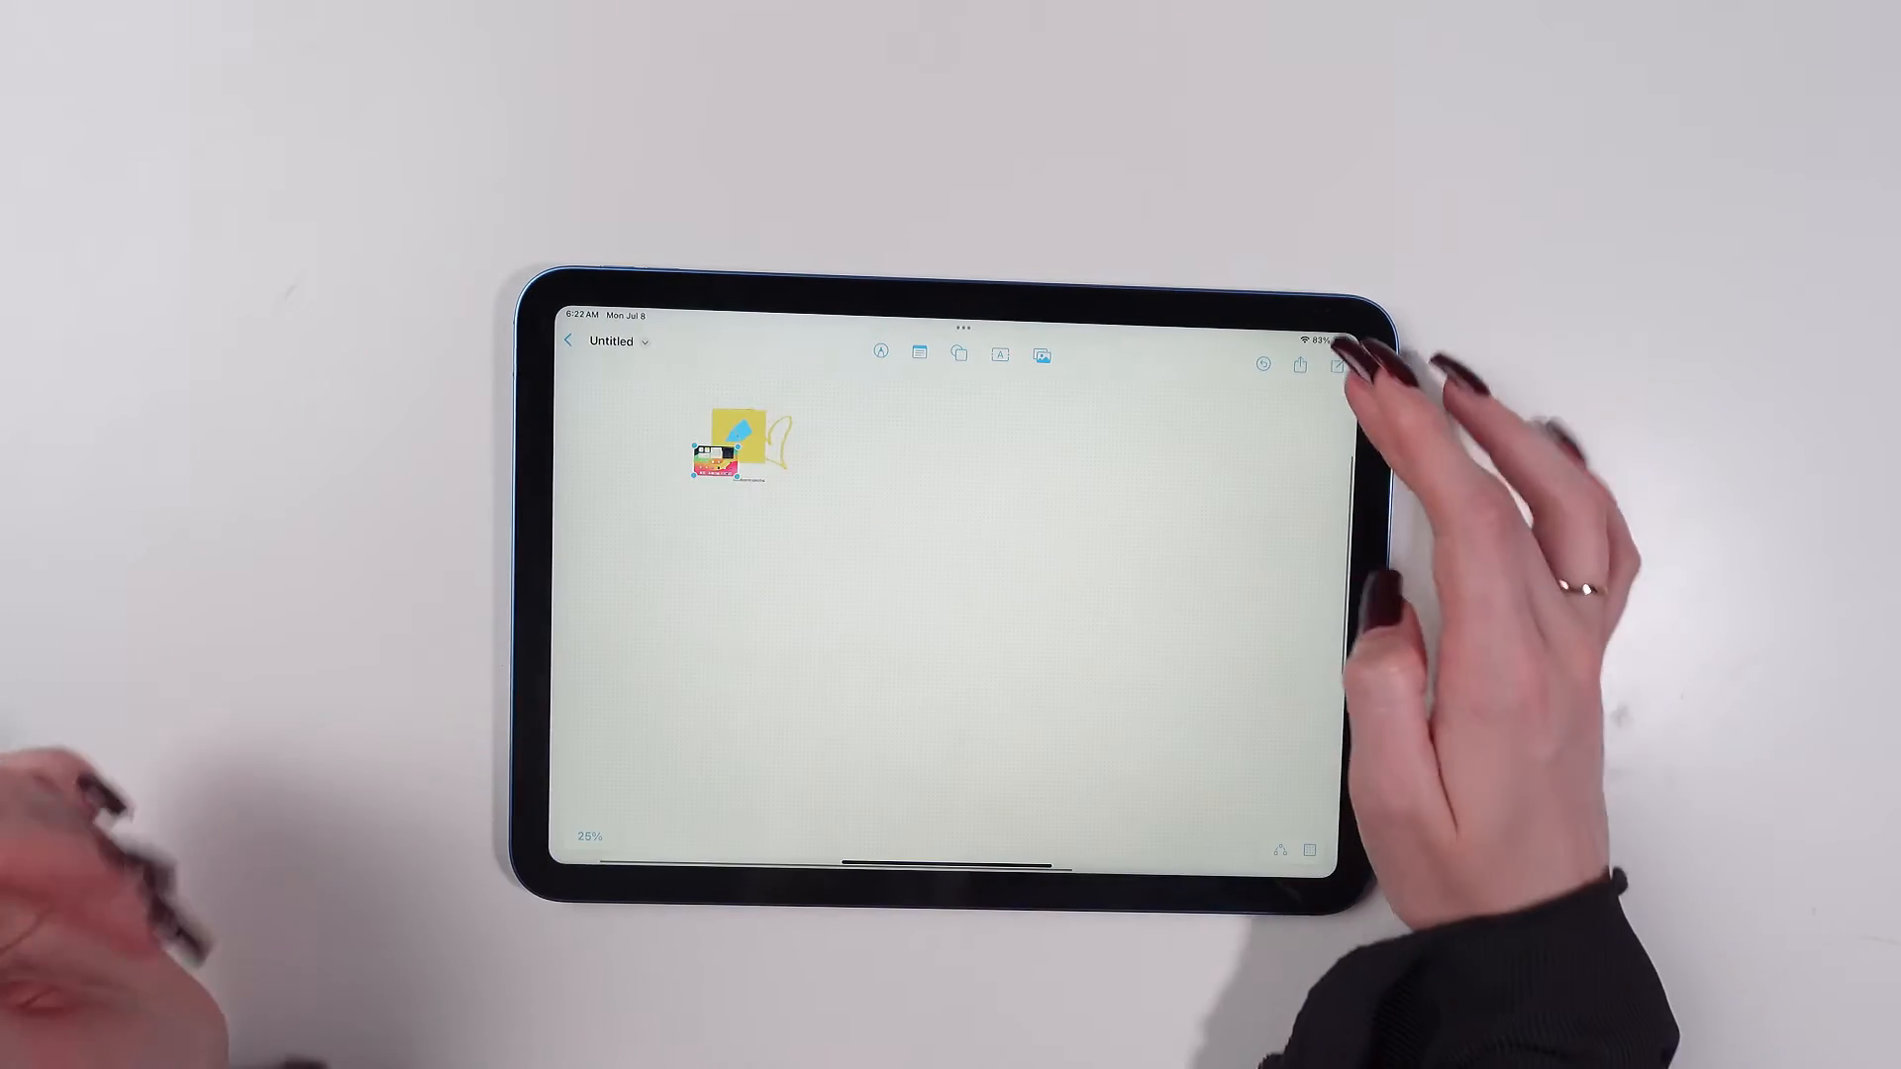
# - Return to All Boards, view Recently Deleted, then leave Freeform for the Home Screen
pyautogui.click(1299, 364)
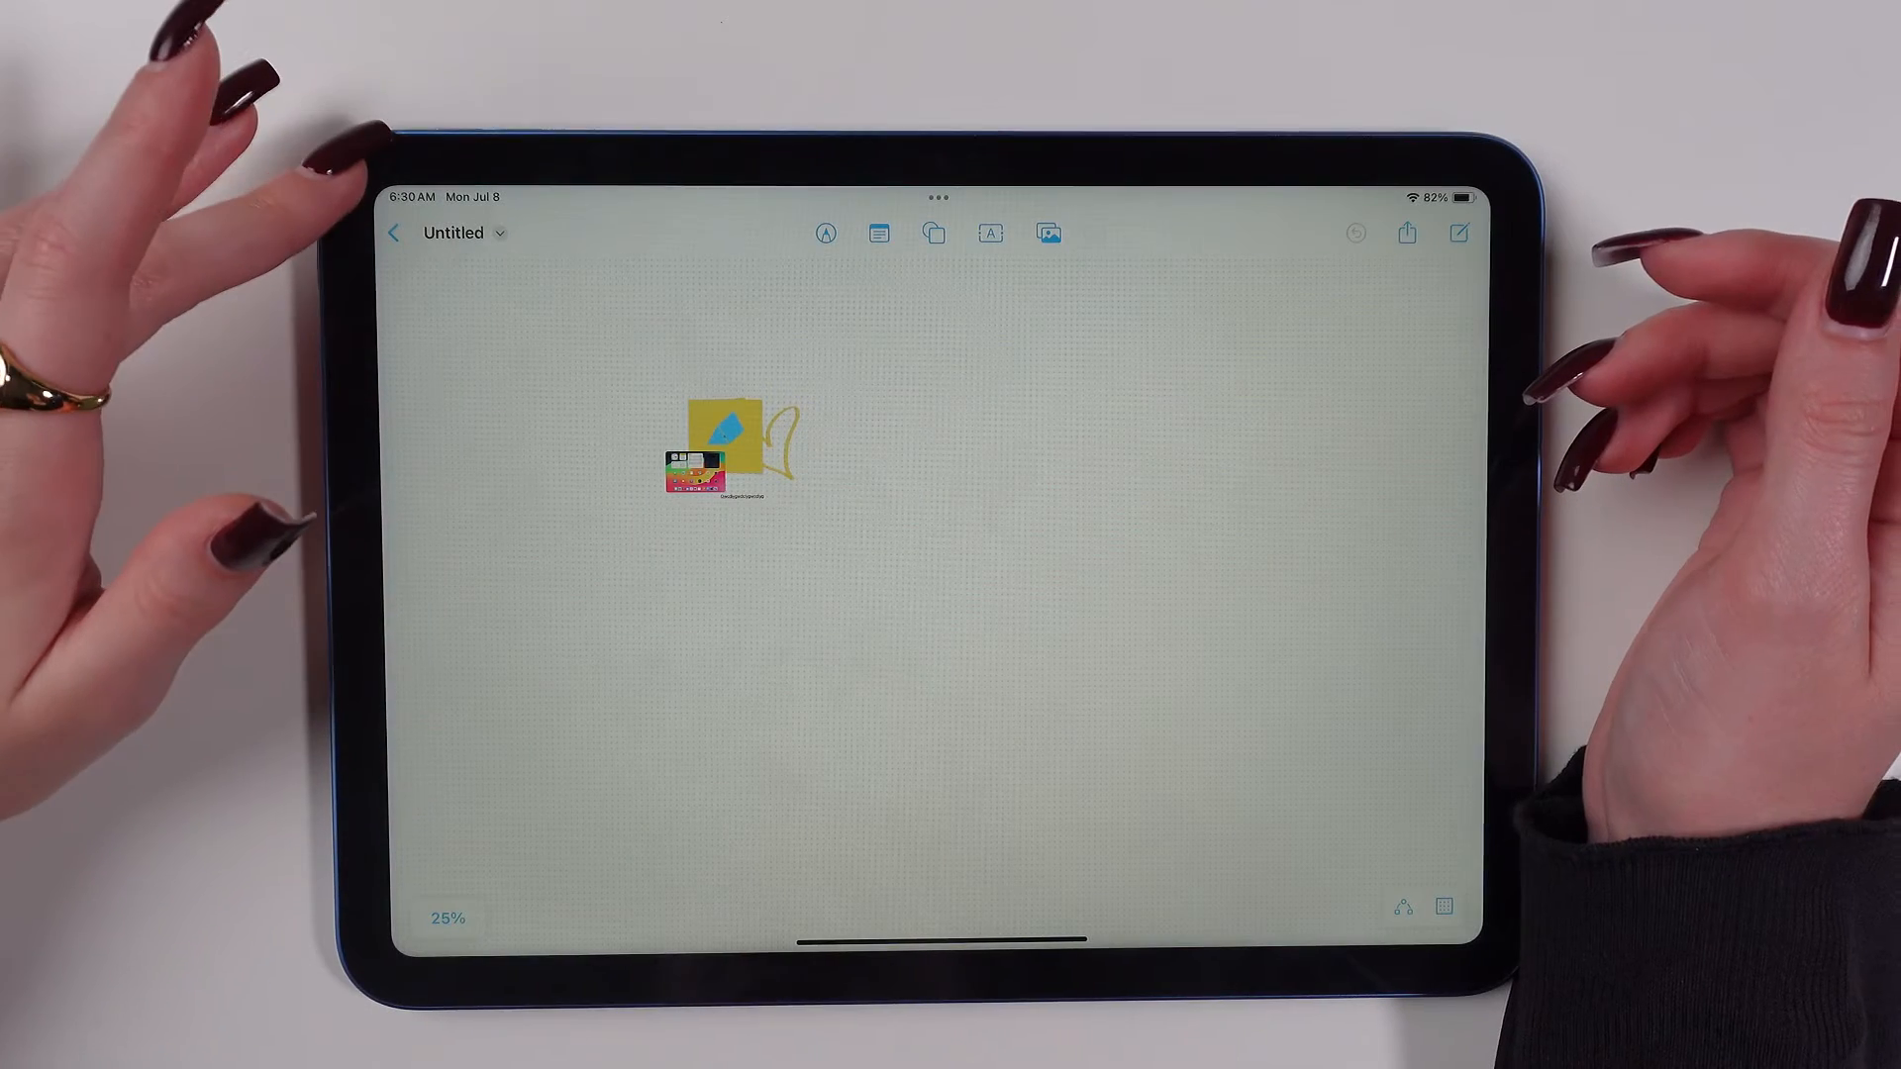
pyautogui.click(396, 234)
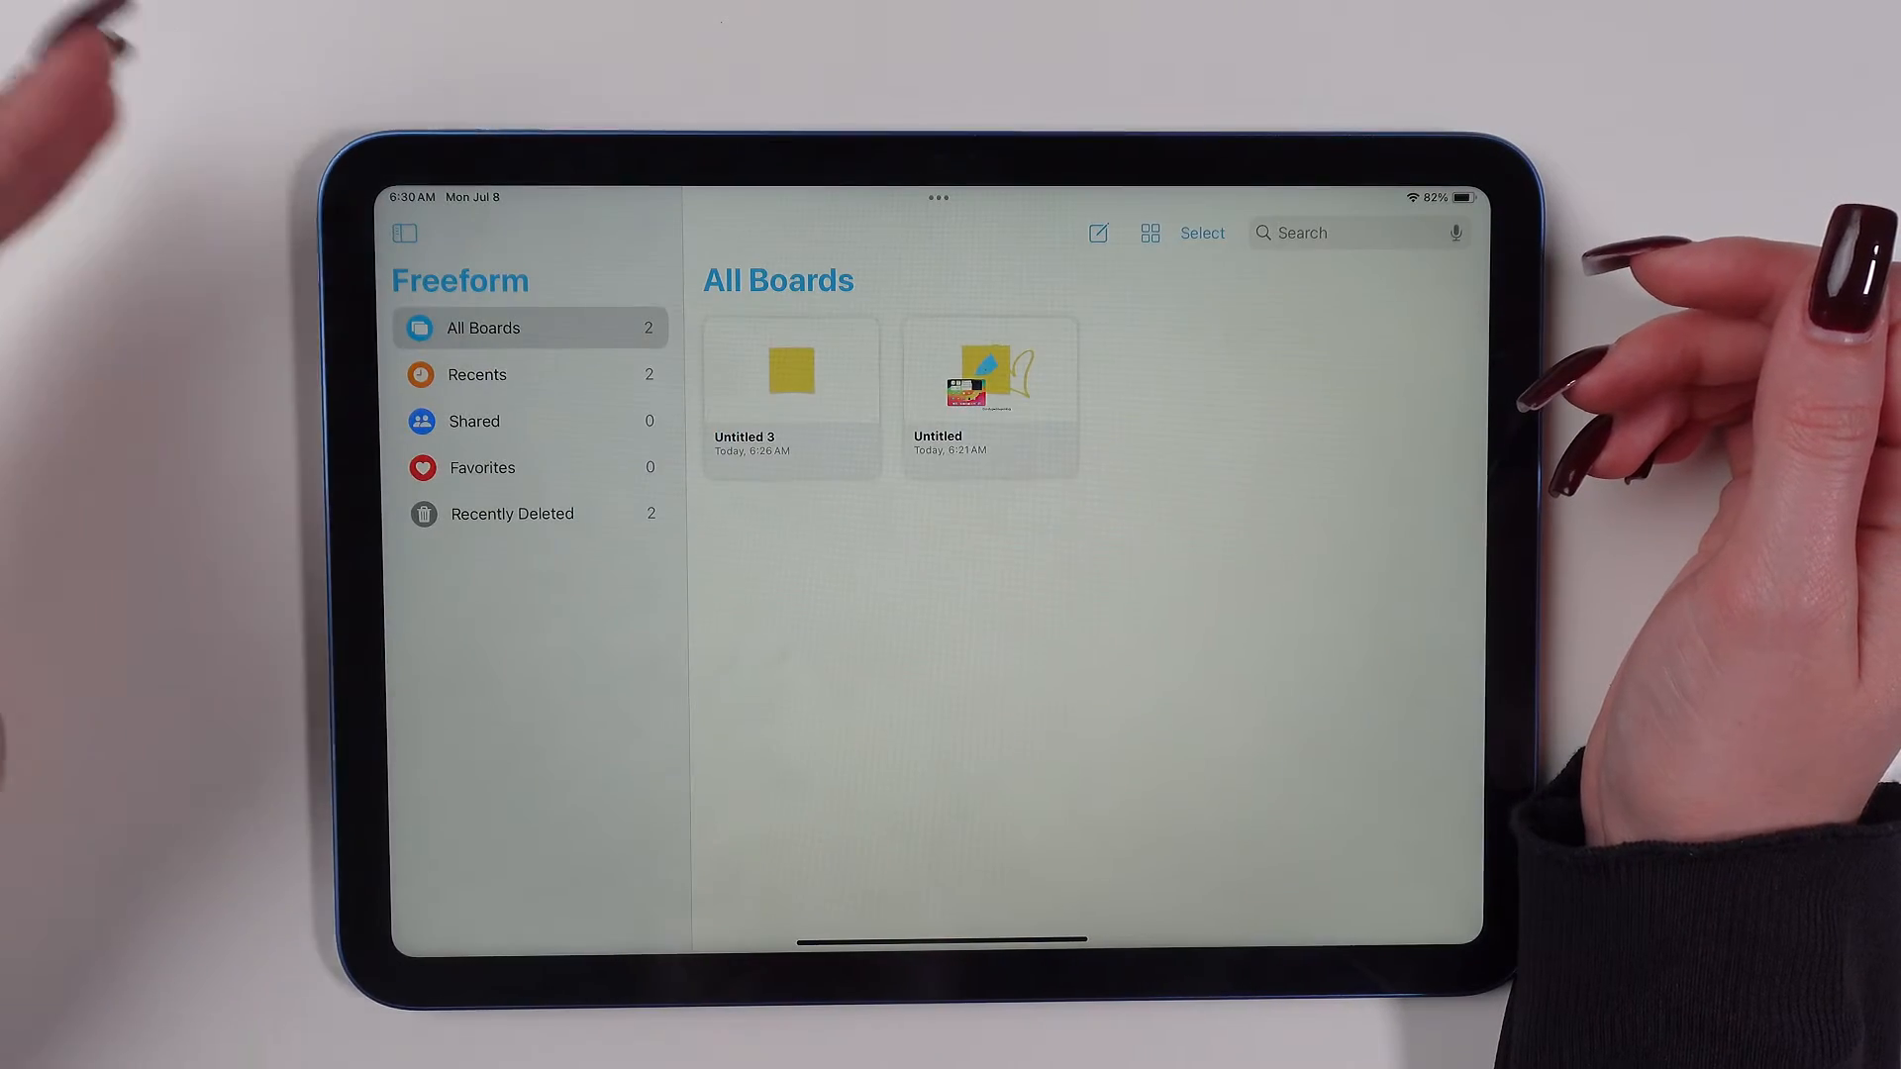
pyautogui.click(511, 512)
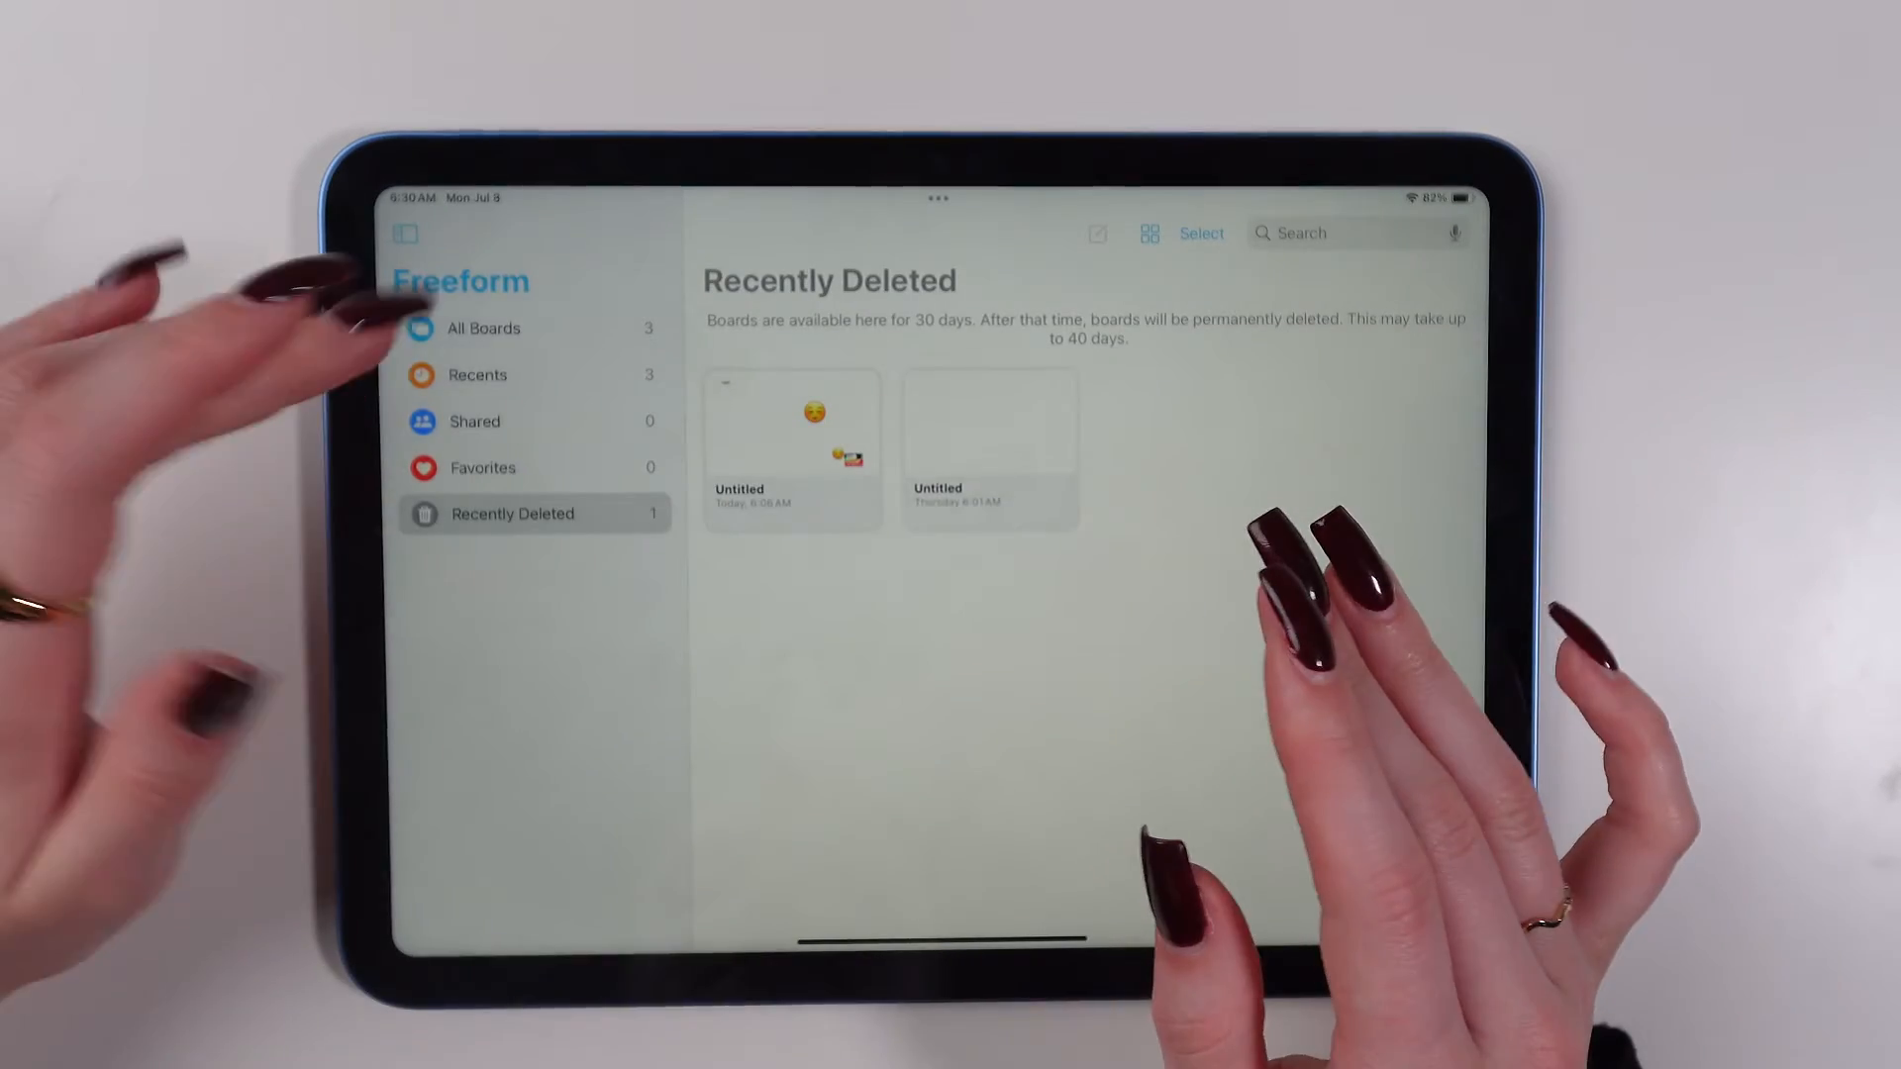
pyautogui.click(479, 467)
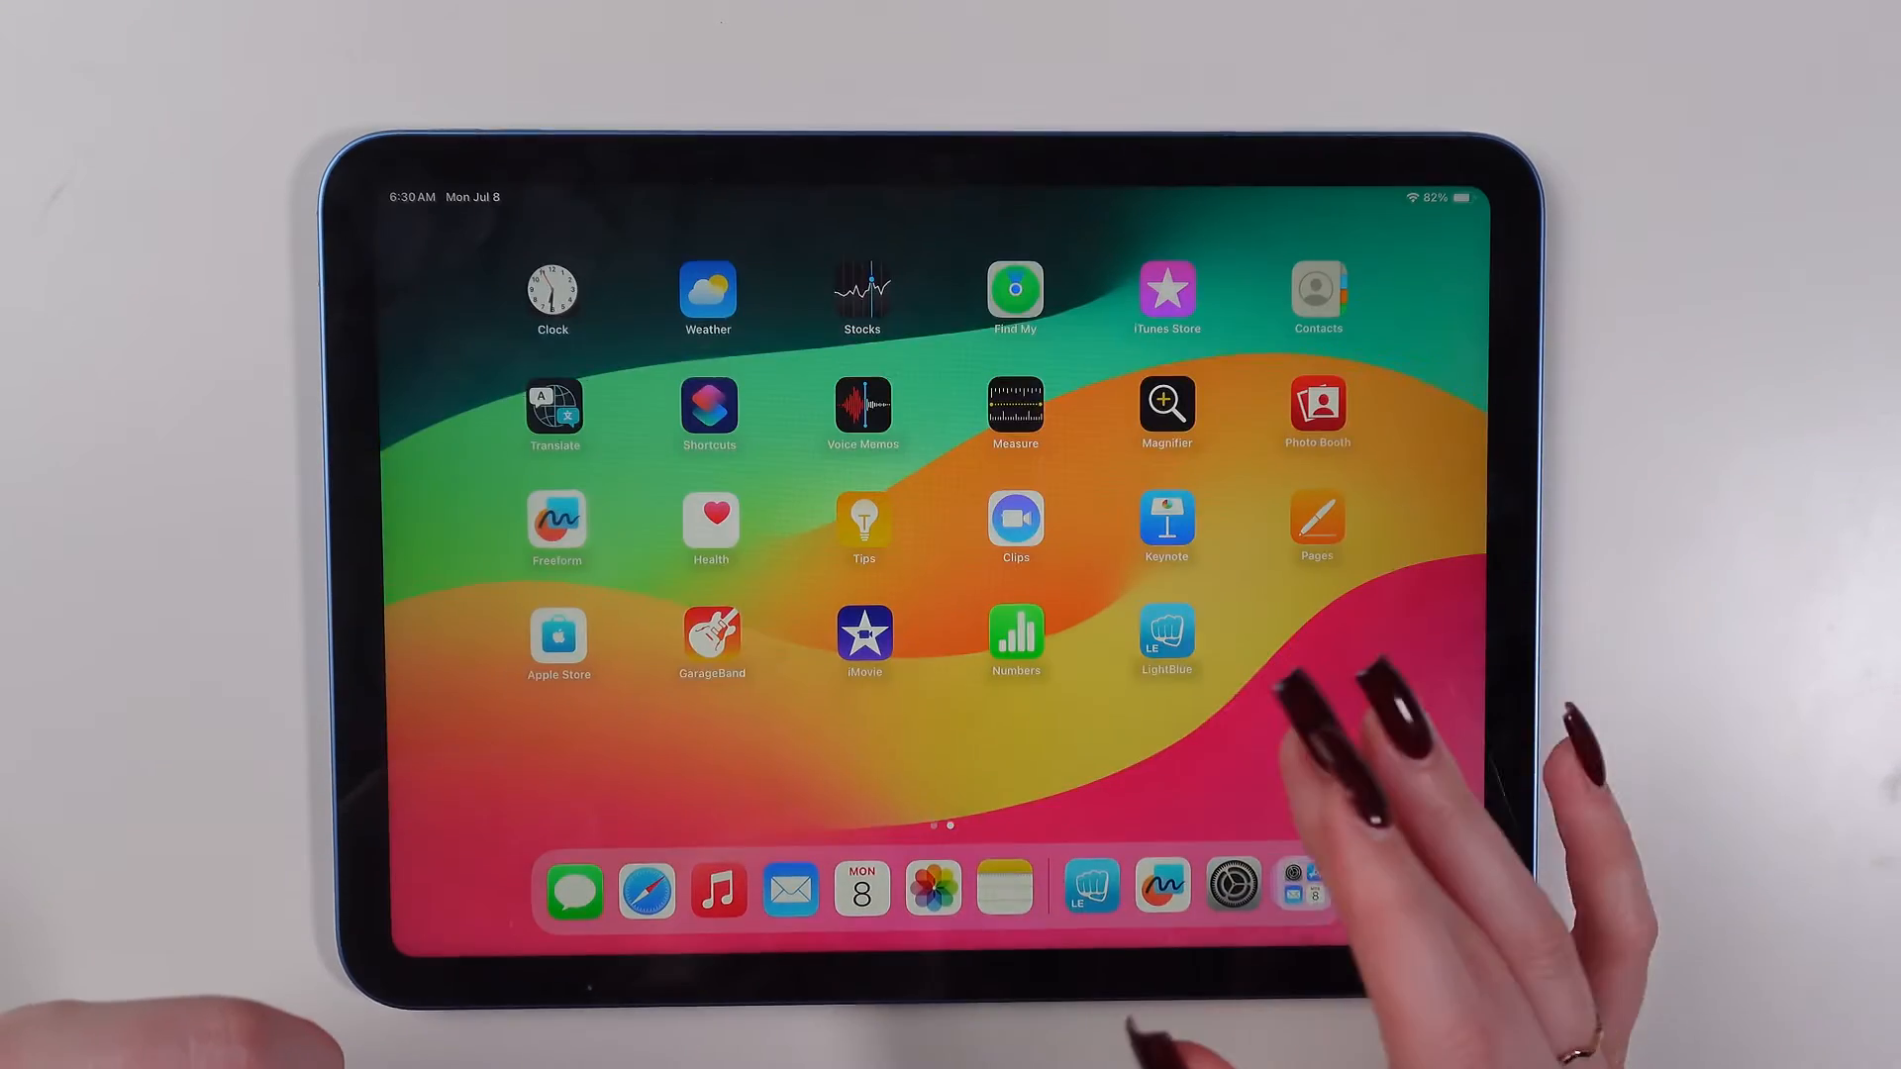
# - Launch Notes from the Dock to start a new note for the yellow heart drawing
pyautogui.click(1002, 889)
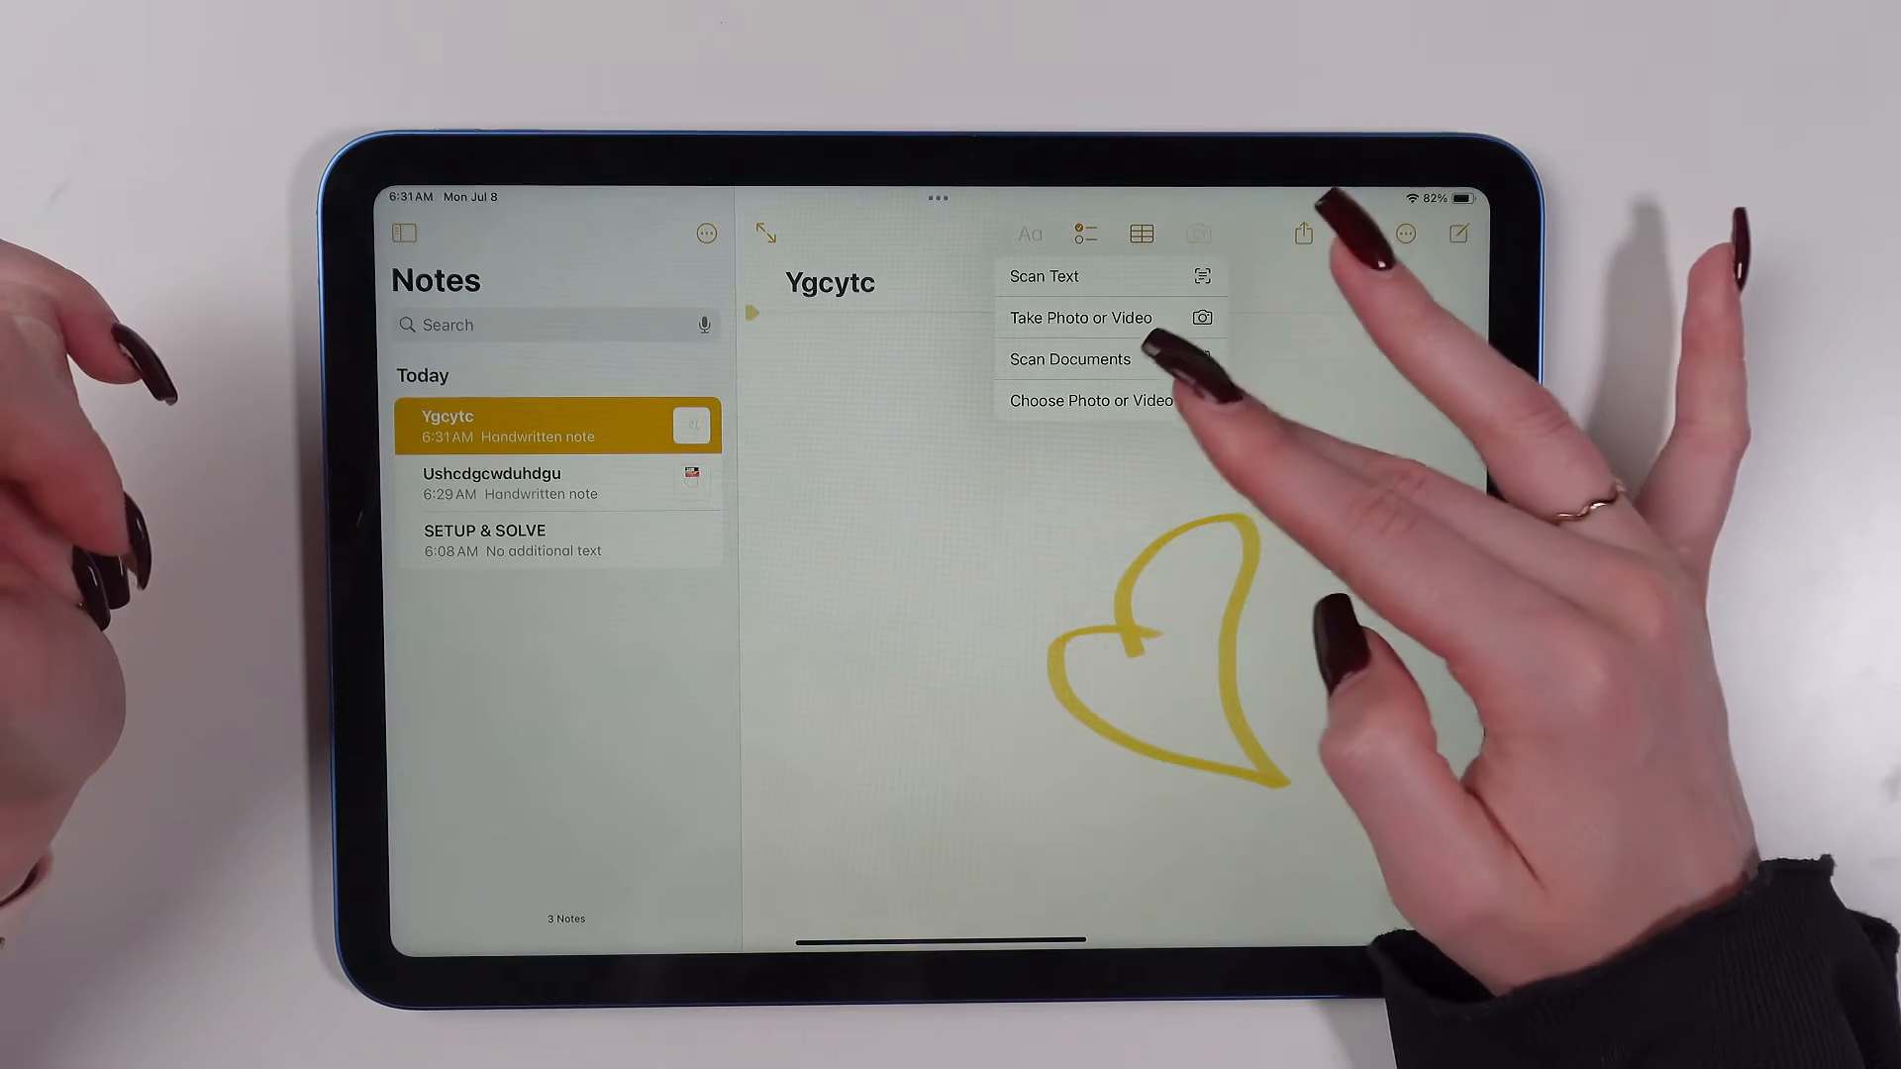
# - Add the Home Screen screenshot above the heart drawing and return to the folder list
pyautogui.click(1087, 400)
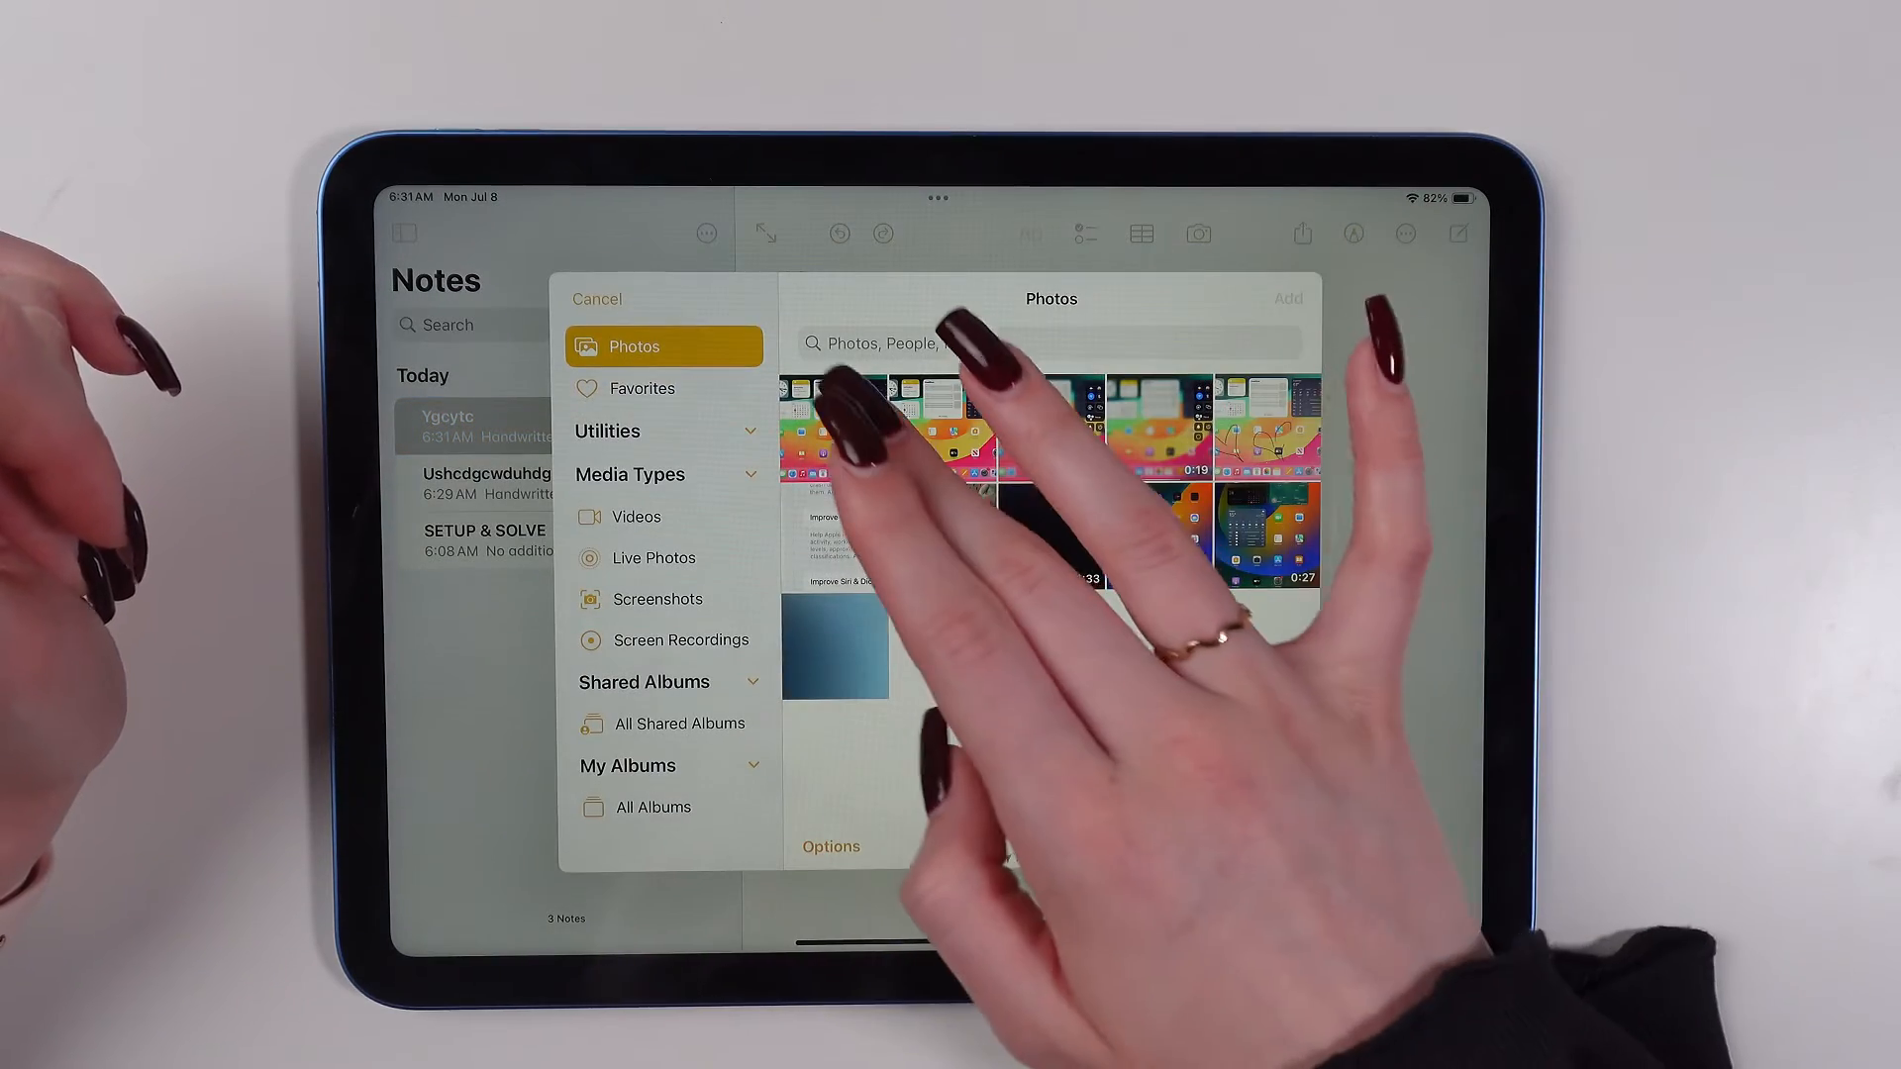
pyautogui.click(835, 474)
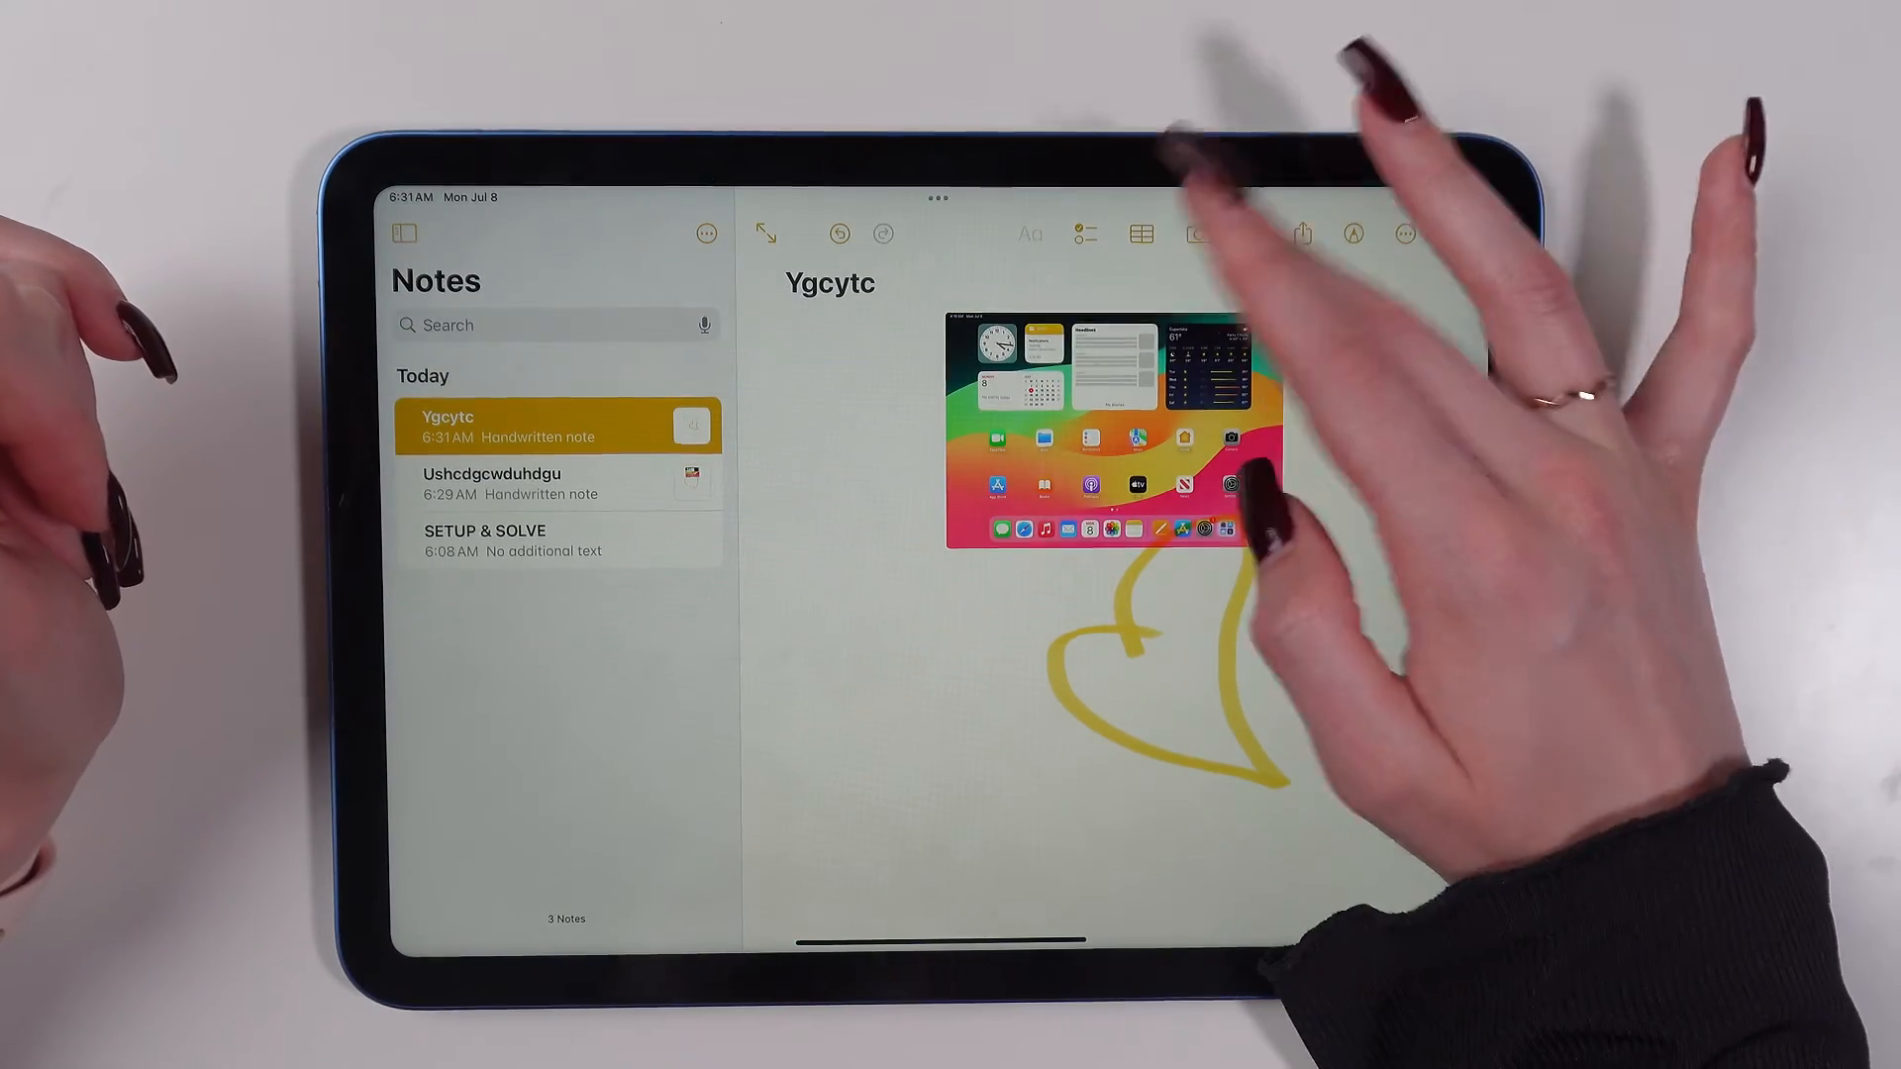
pyautogui.click(1196, 234)
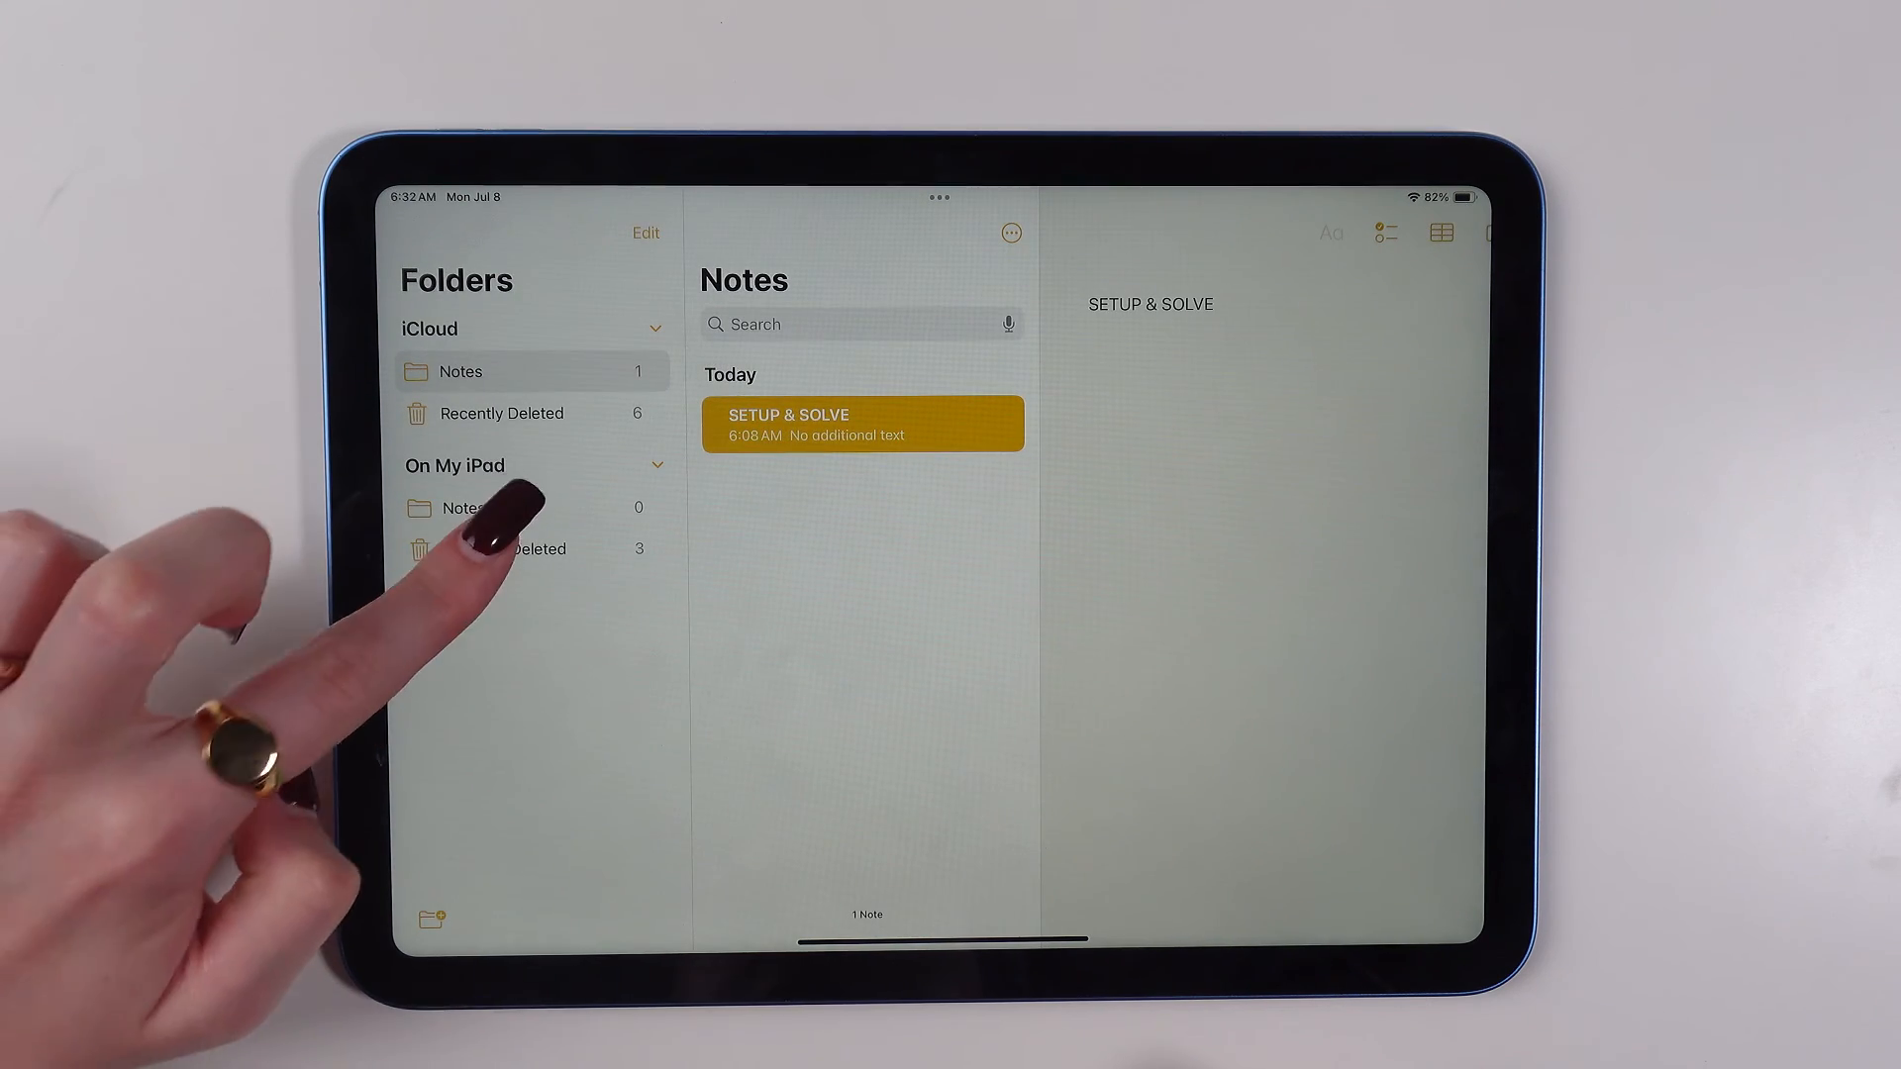
# - From On My iPad Recently Deleted, recover the 'Notifications' note into Notes
pyautogui.click(521, 548)
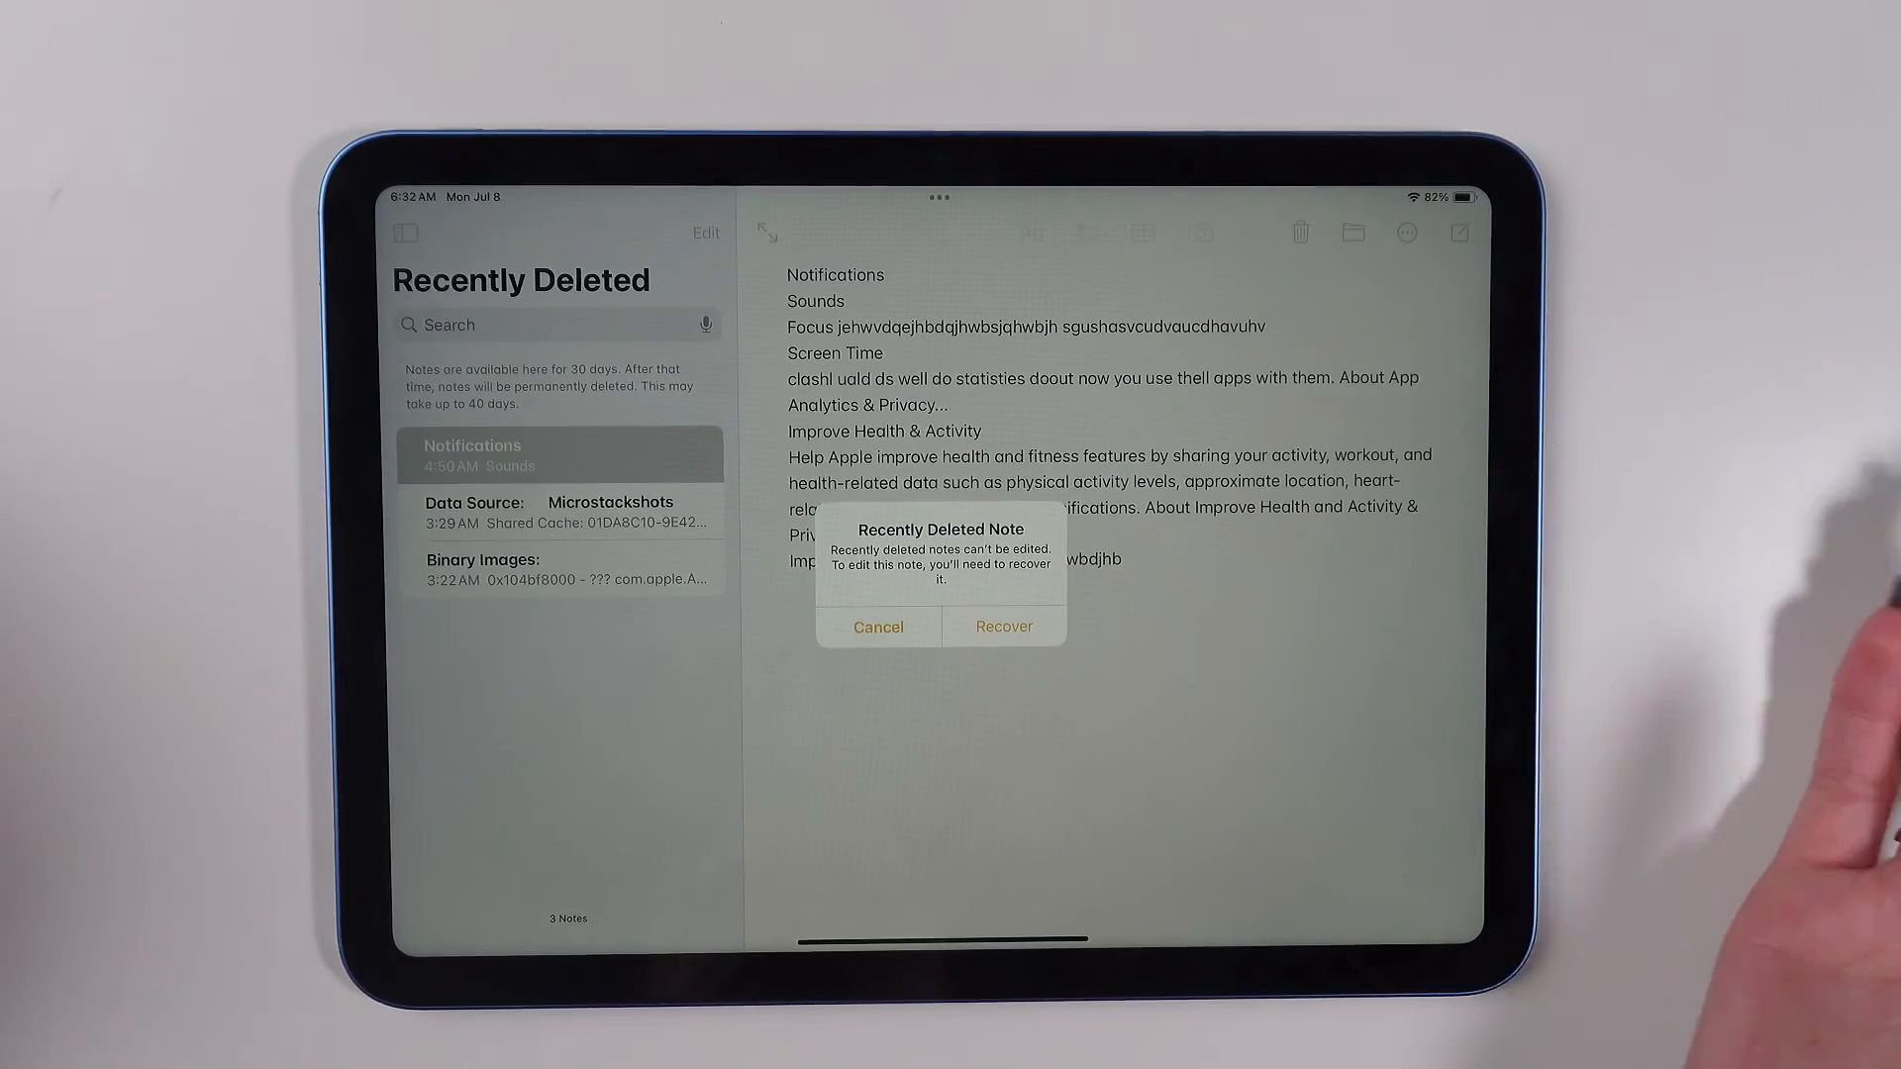
pyautogui.click(1002, 627)
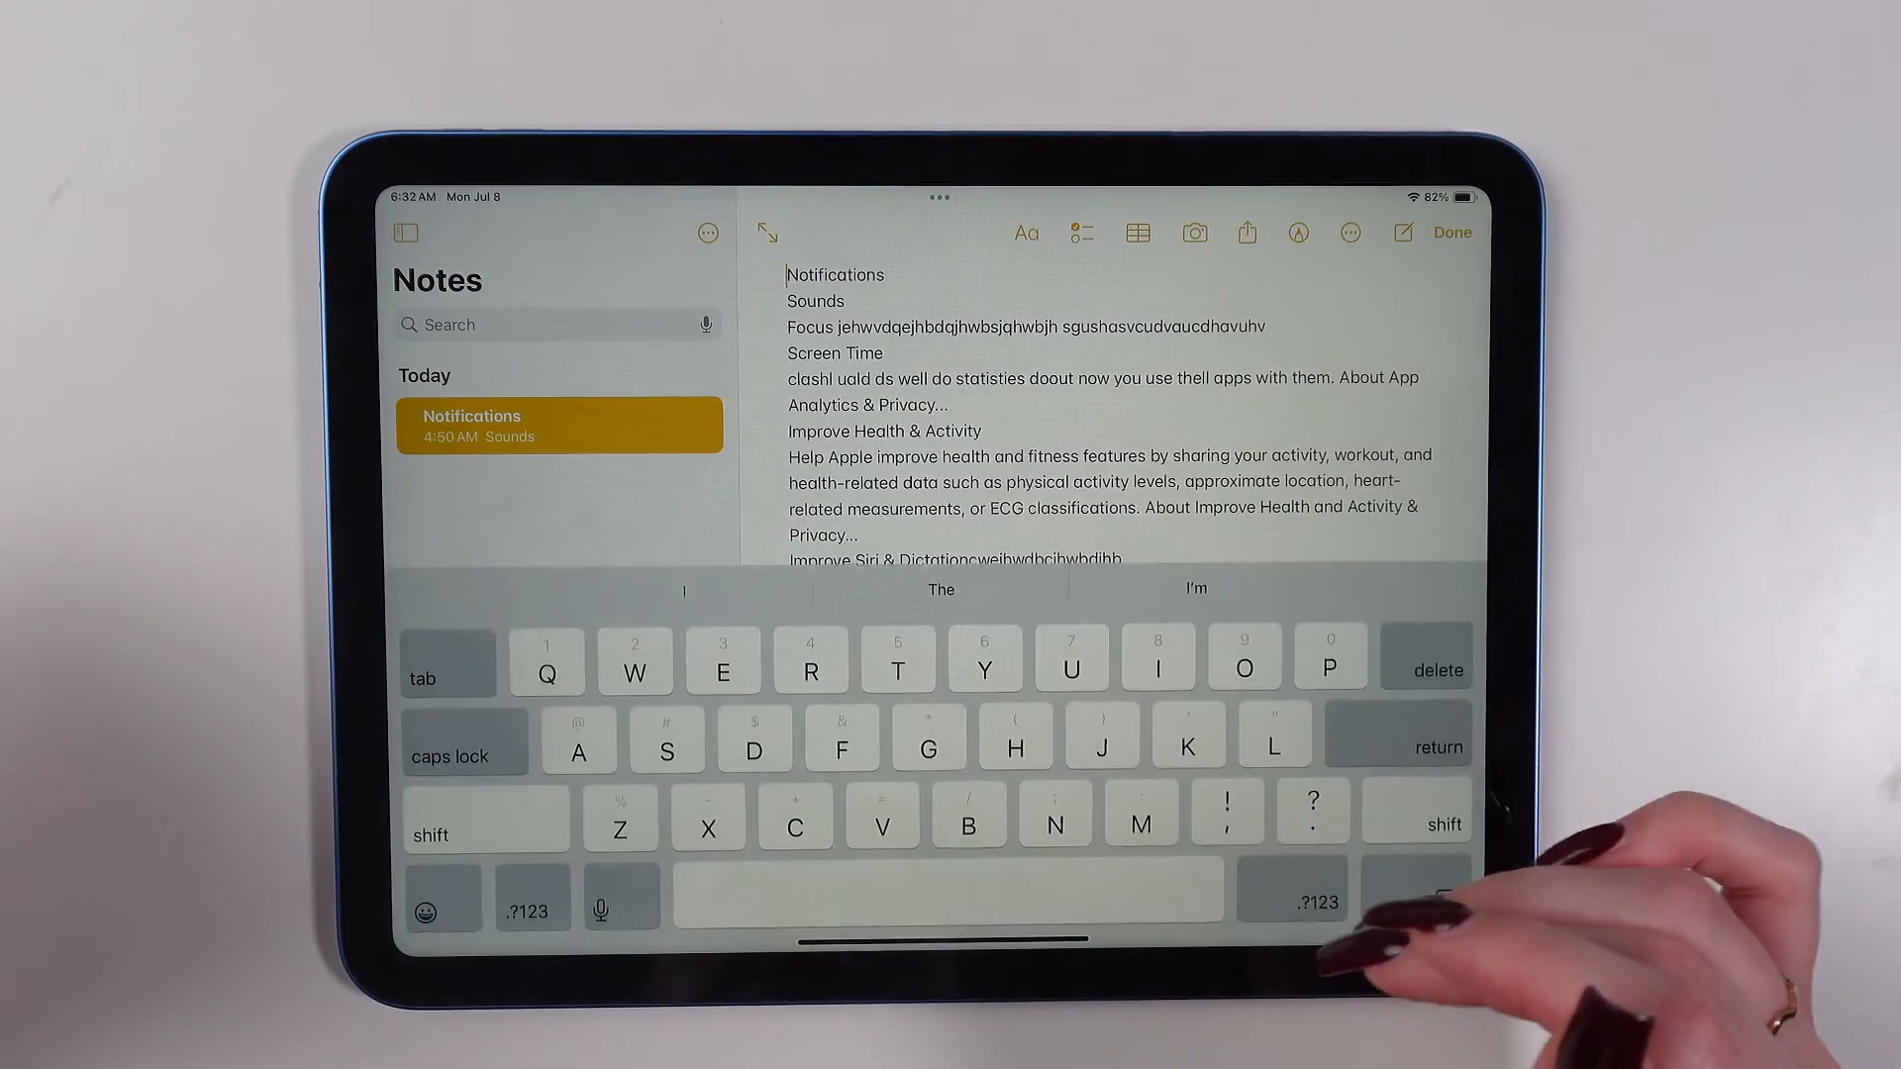